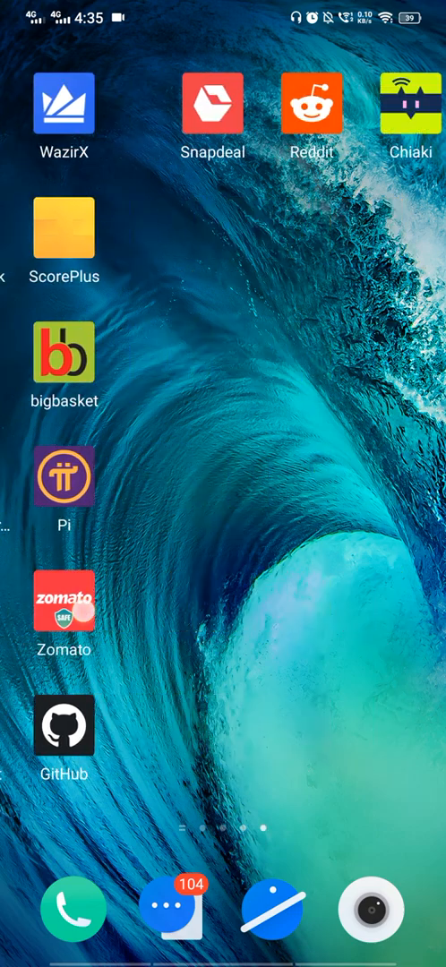
# Launch Chiaki and reach the Register Console form for 192.168.1.8
pyautogui.hscroll(-3)
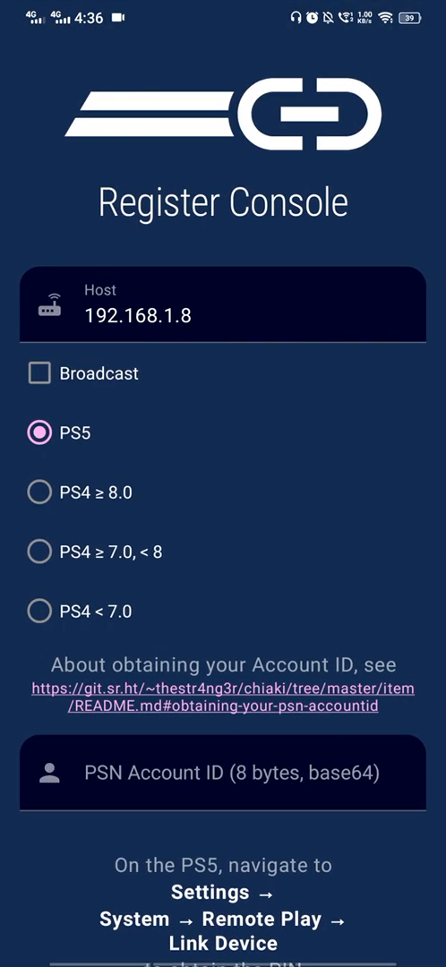
# Choose 'PS4 ≥ 8.0' as the console type on the registration form
pyautogui.click(224, 315)
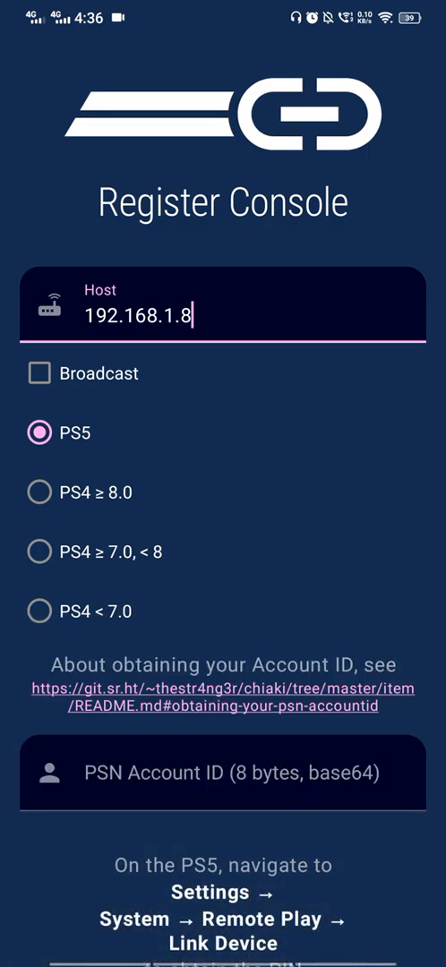
pyautogui.click(40, 491)
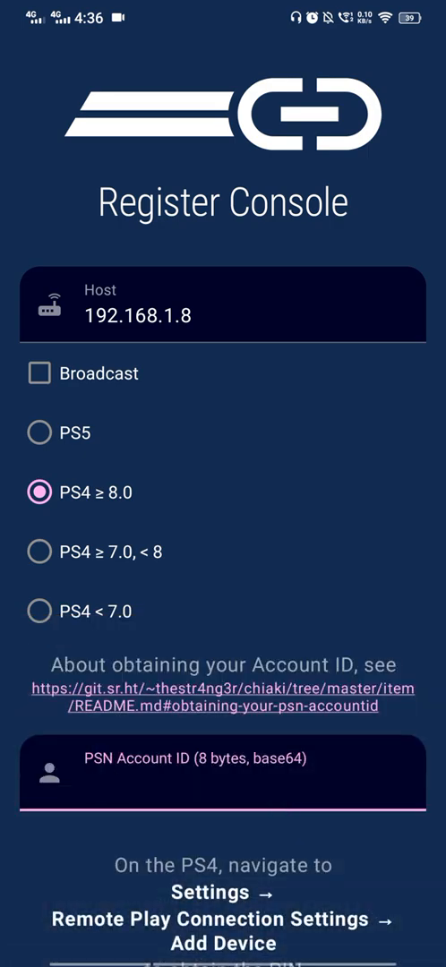
# Start the PSN Account ID entry, leave it empty, and move to the PIN field
pyautogui.click(222, 809)
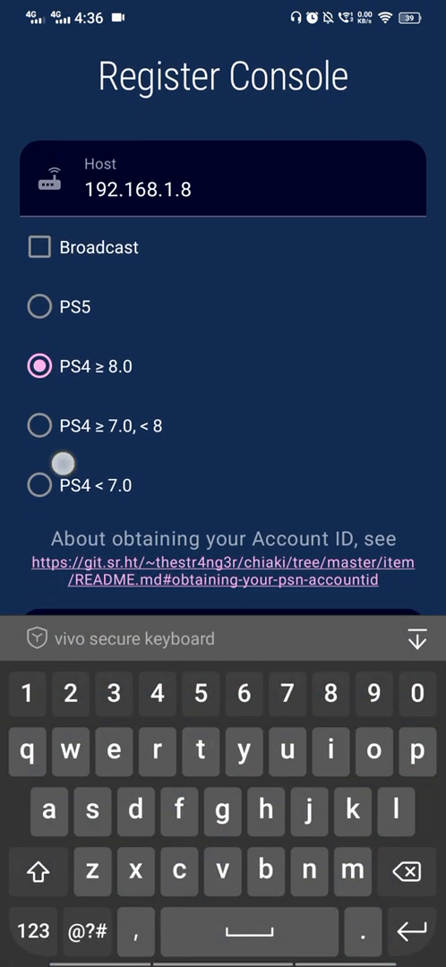
pyautogui.write('f')
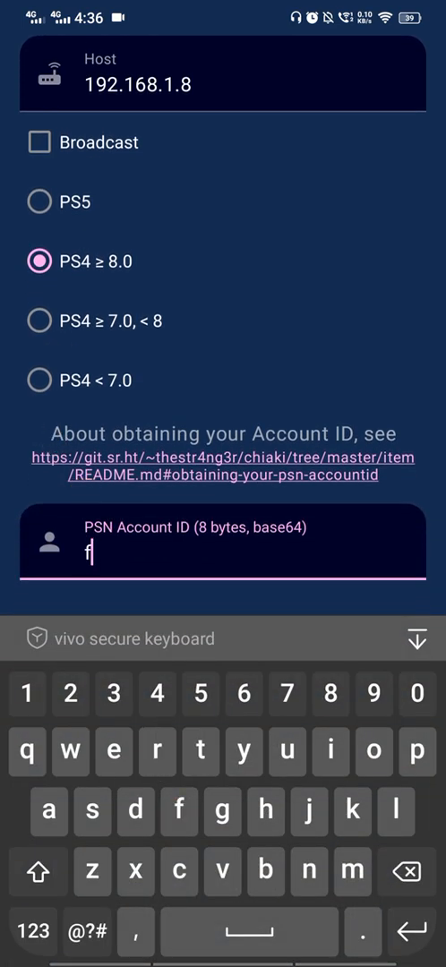
pyautogui.write('ff')
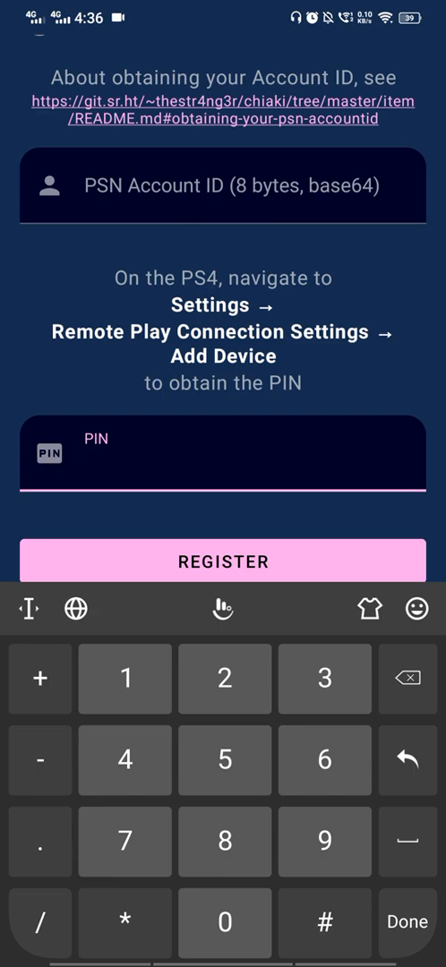
pyautogui.scroll(3)
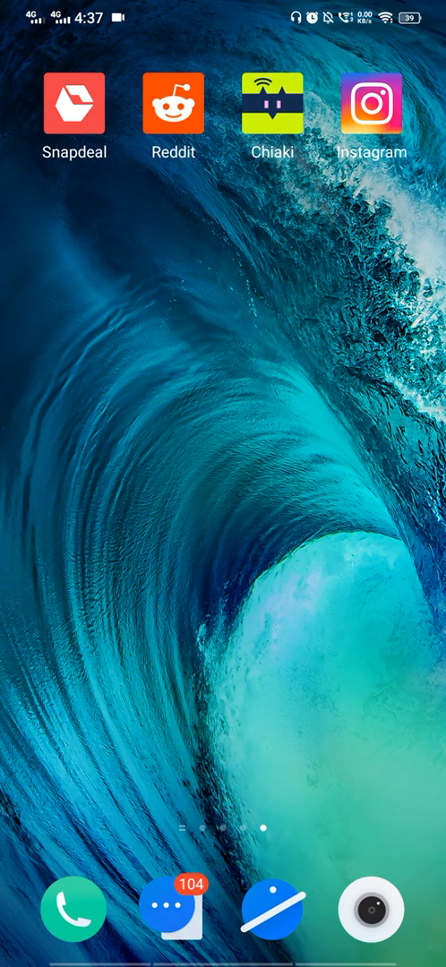
# Reopen Chiaki and start Remote Play on the registered PS4-290 console
pyautogui.click(273, 108)
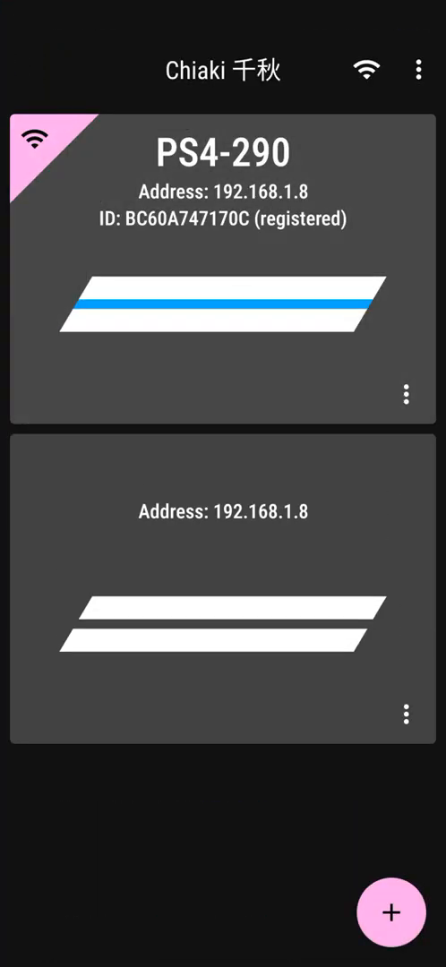
pyautogui.click(222, 269)
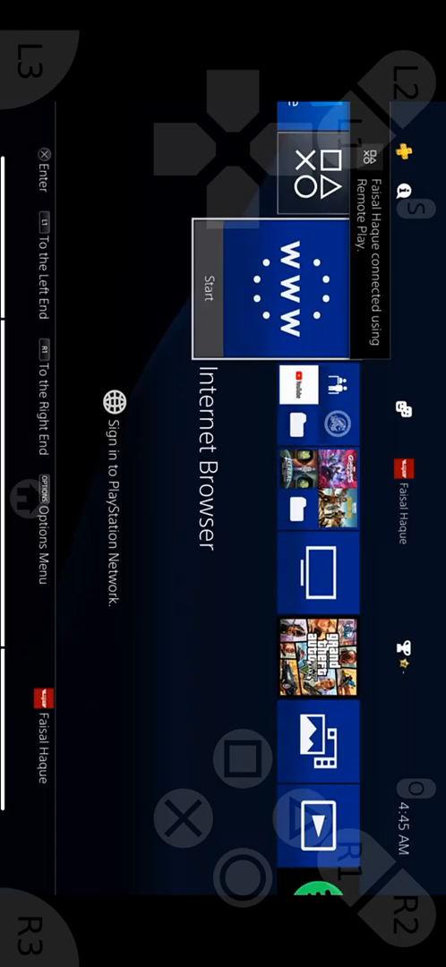
pyautogui.scroll(-3)
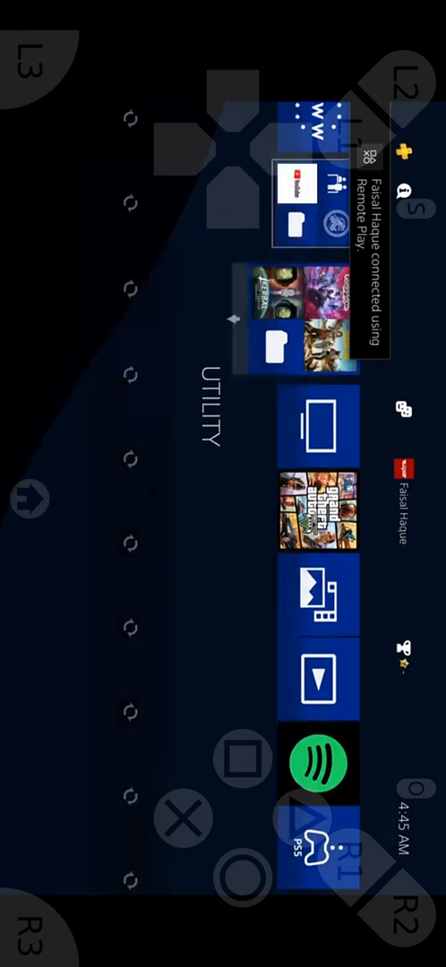